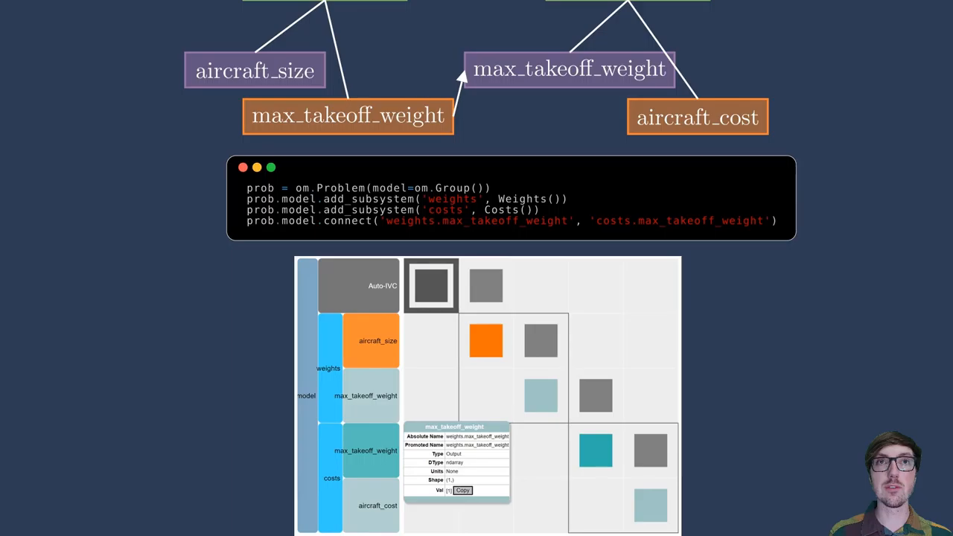
scroll(down, 3)
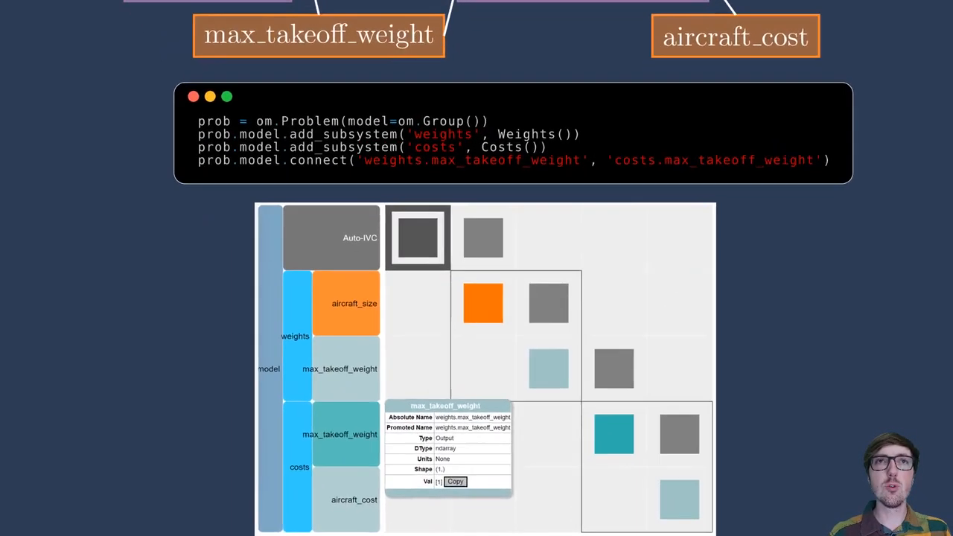